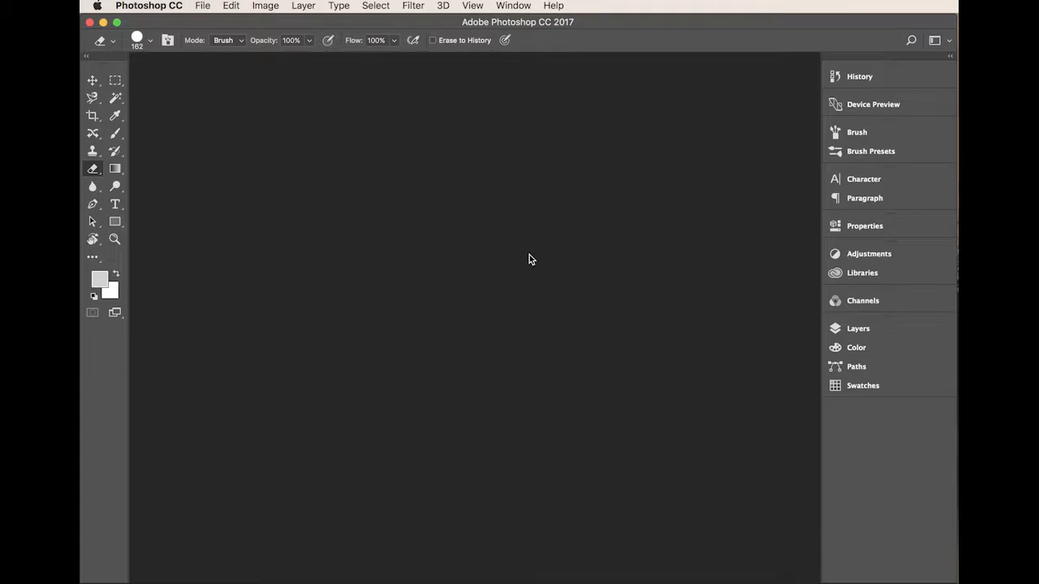
{"action": "mouse_move", "coordinate": [527, 247]}
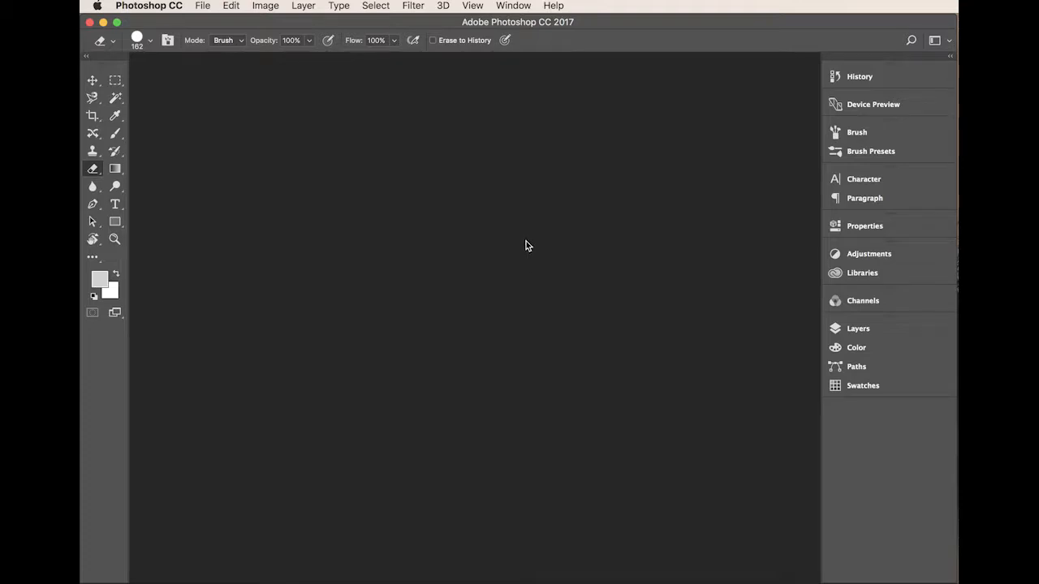
{"action": "mouse_move", "coordinate": [523, 240]}
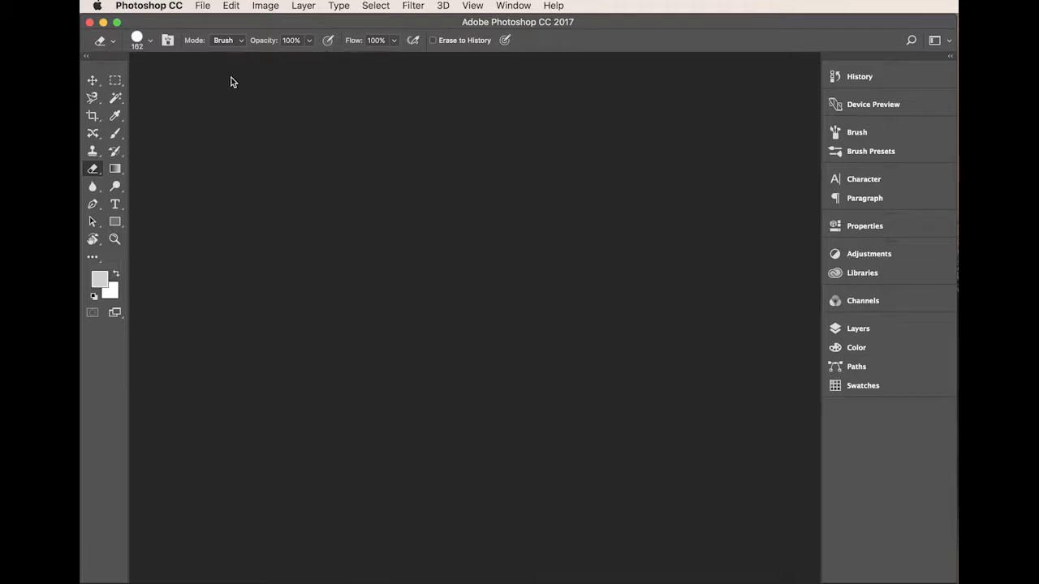
{"action": "mouse_move", "coordinate": [231, 80]}
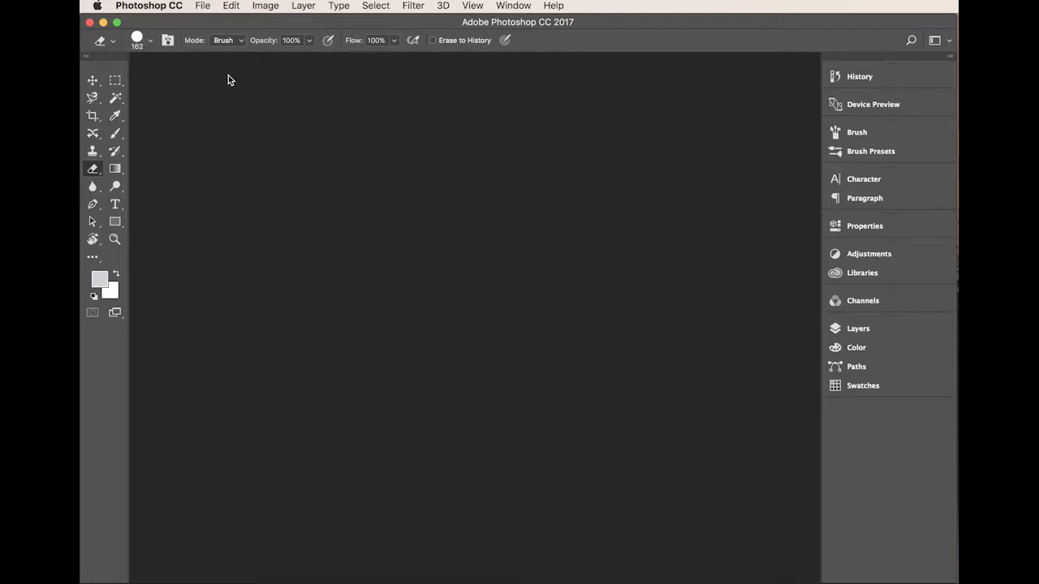
{"action": "mouse_move", "coordinate": [163, 7]}
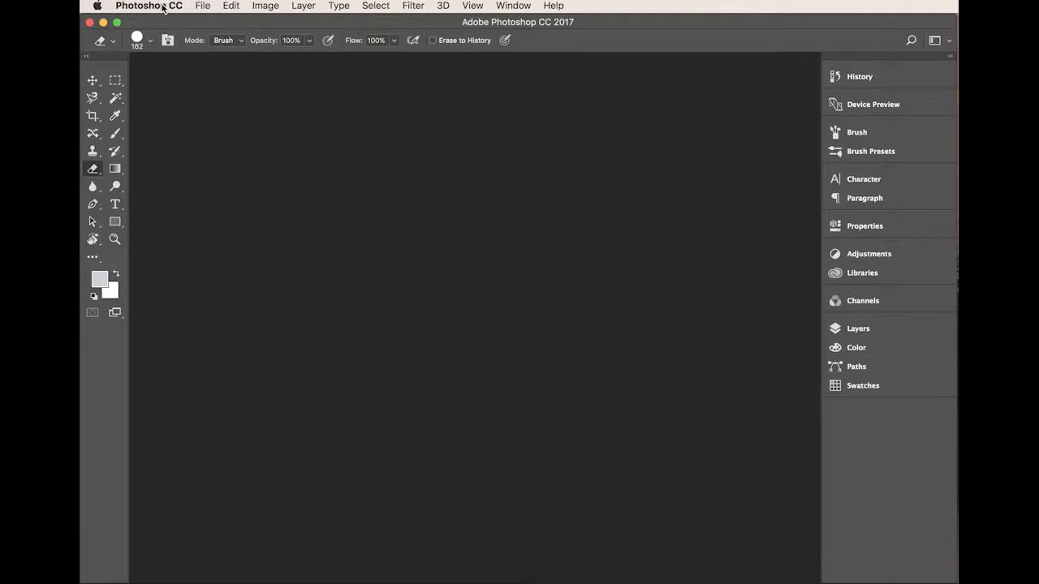
Browse the Photoshop CC and Edit menus, ending back on the Photoshop CC application menu.
{"action": "left_click", "coordinate": [150, 6]}
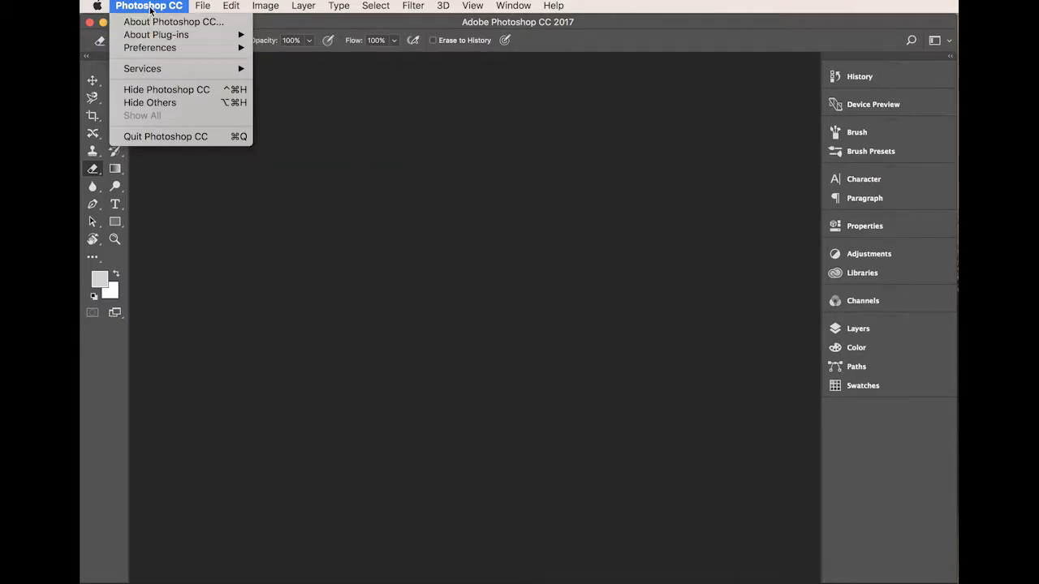
{"action": "left_click", "coordinate": [230, 7]}
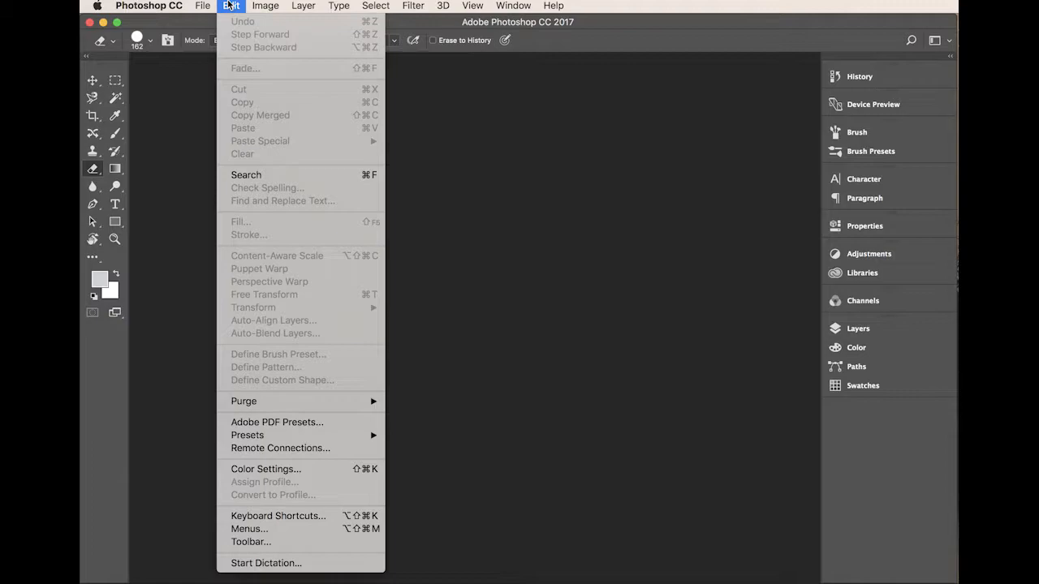
{"action": "mouse_move", "coordinate": [266, 28]}
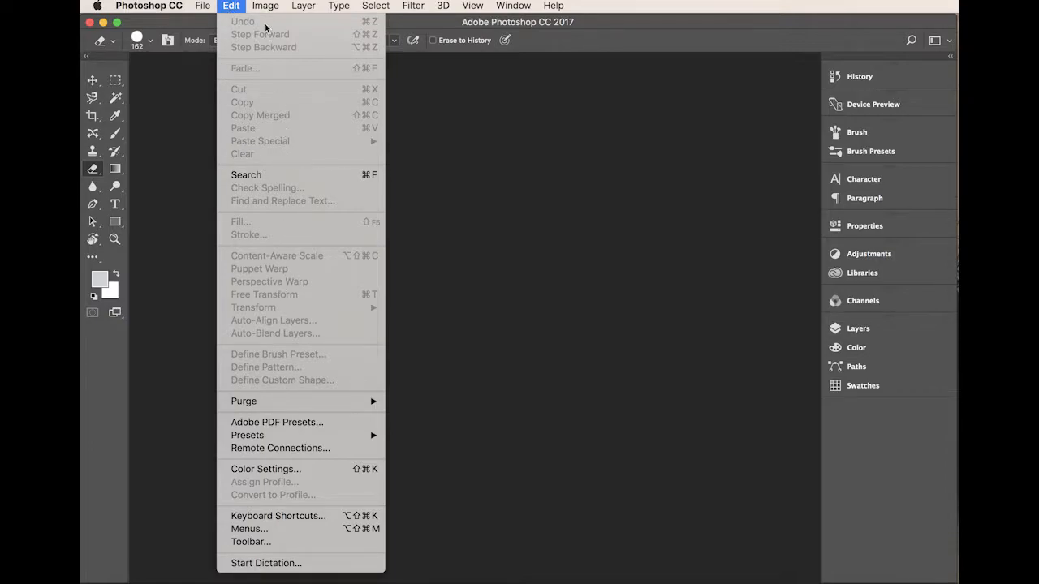
{"action": "left_click", "coordinate": [150, 6]}
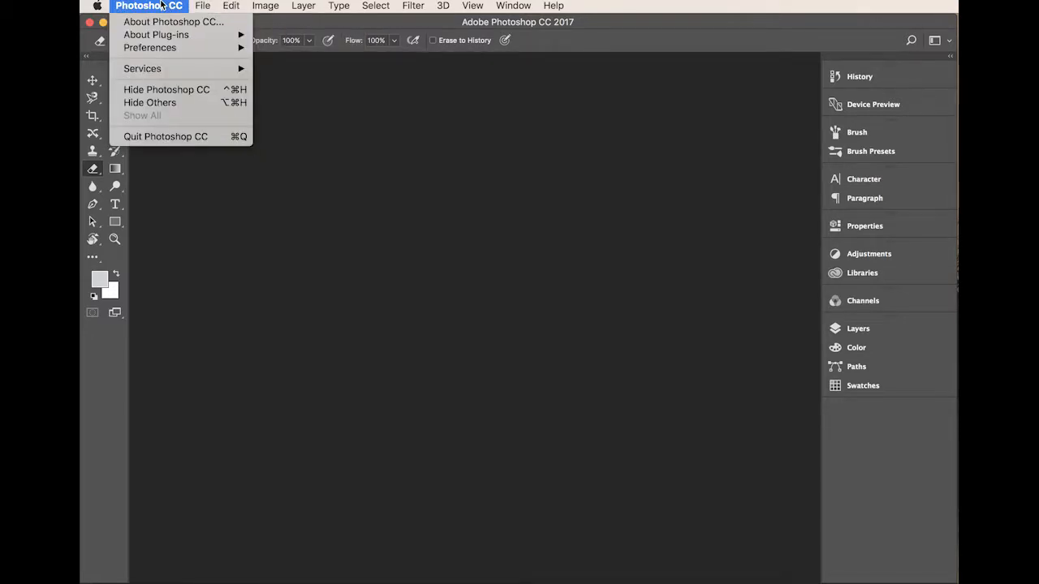
{"action": "mouse_move", "coordinate": [150, 47]}
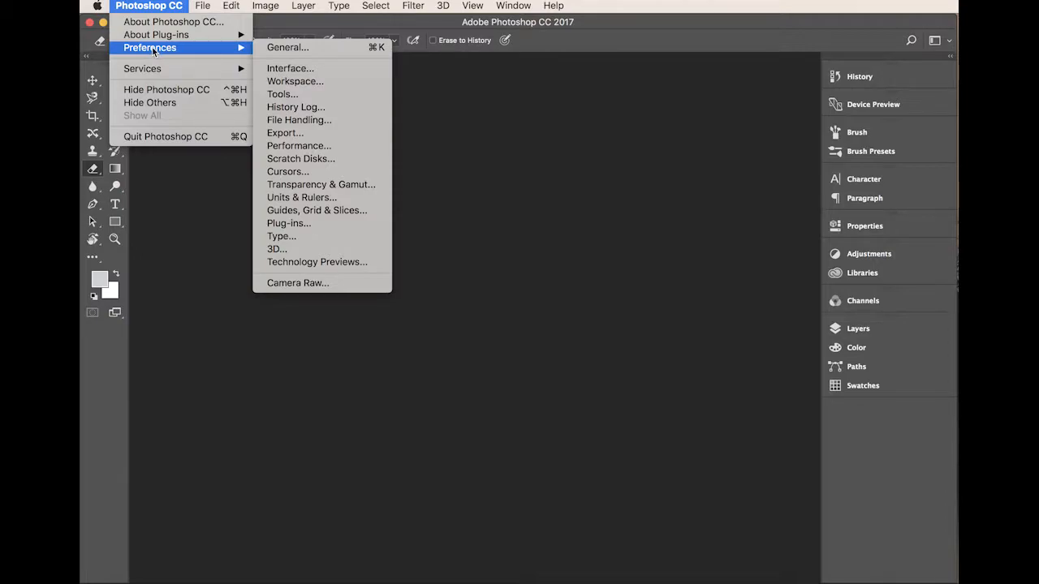
{"action": "mouse_move", "coordinate": [287, 47]}
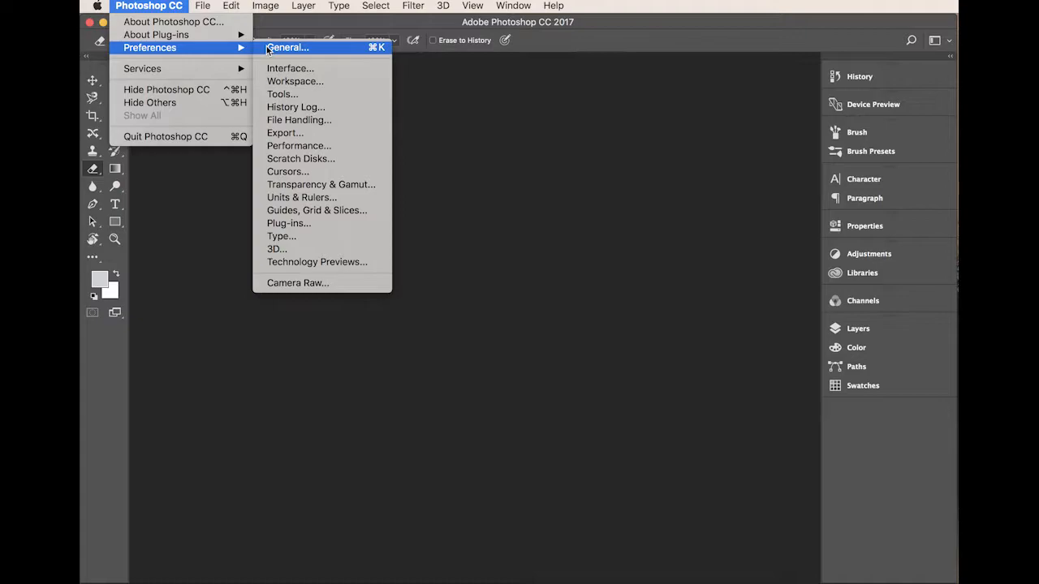
{"action": "mouse_move", "coordinate": [302, 198]}
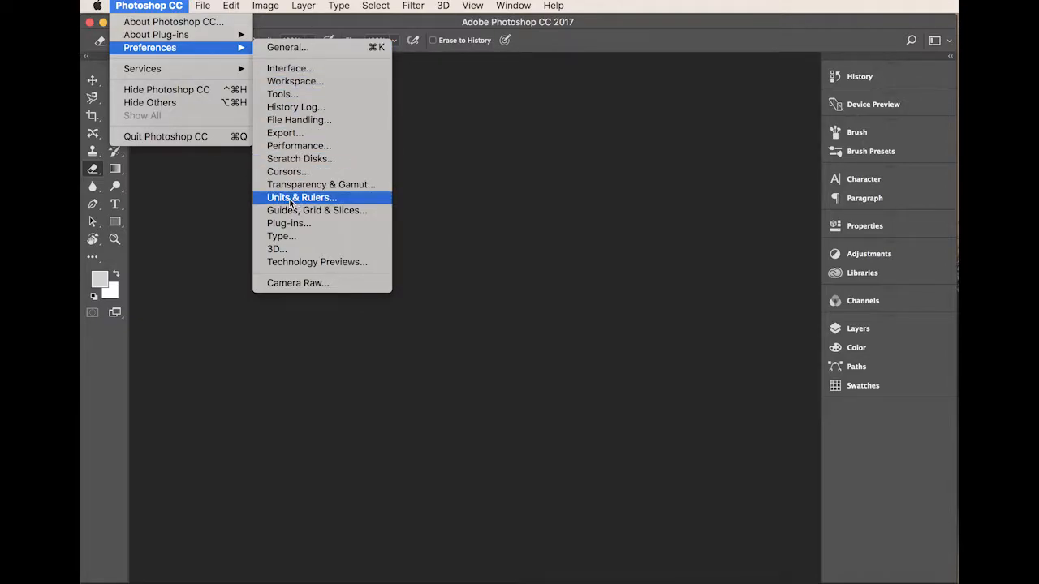
{"action": "mouse_move", "coordinate": [296, 198]}
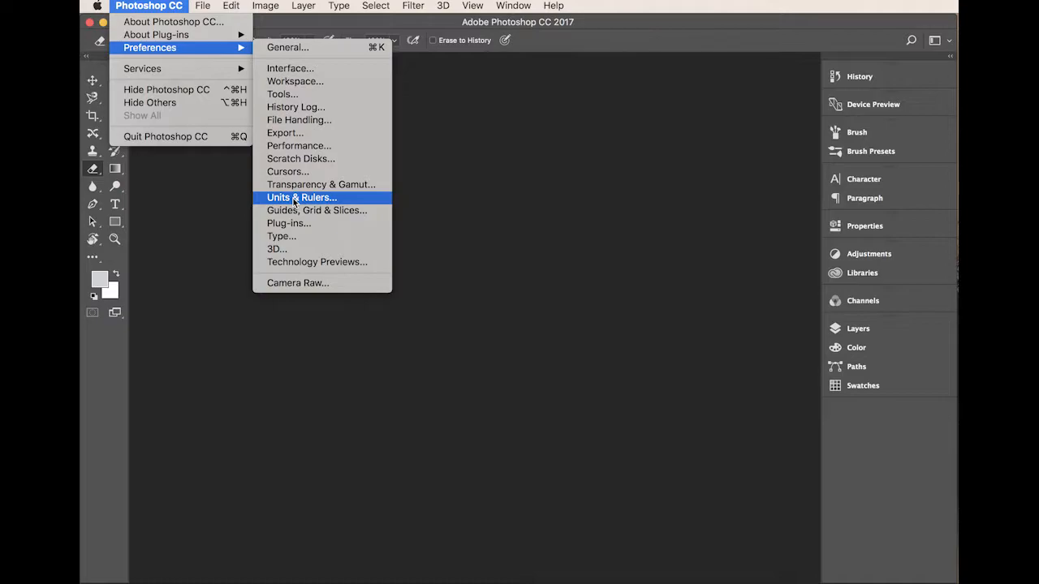
{"action": "mouse_move", "coordinate": [300, 159]}
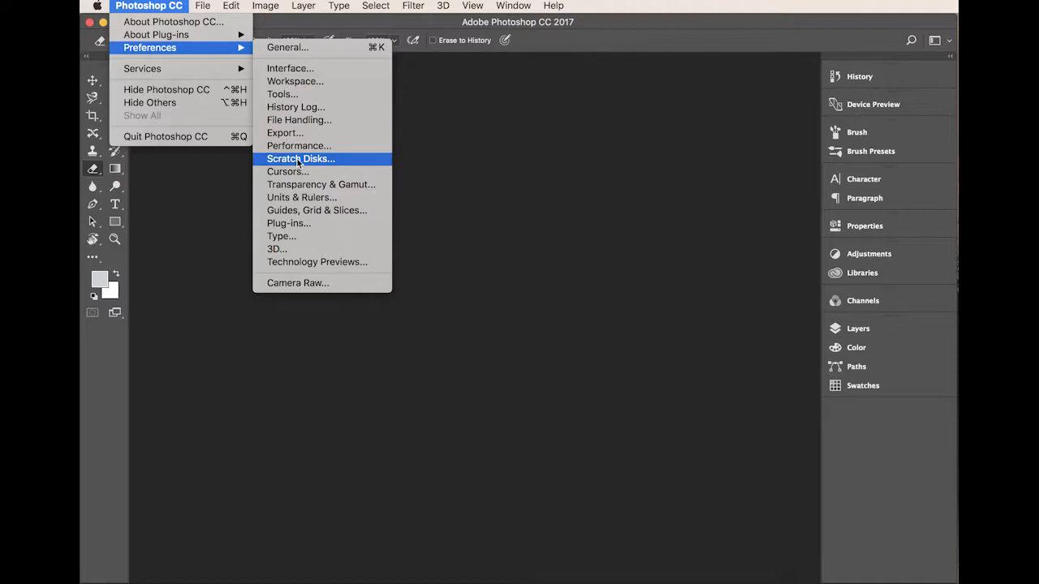
Open Preferences > Scratch Disks showing Macintosh HD, Portable Drive and My Book active, and centre the dialog.
{"action": "left_click", "coordinate": [301, 159]}
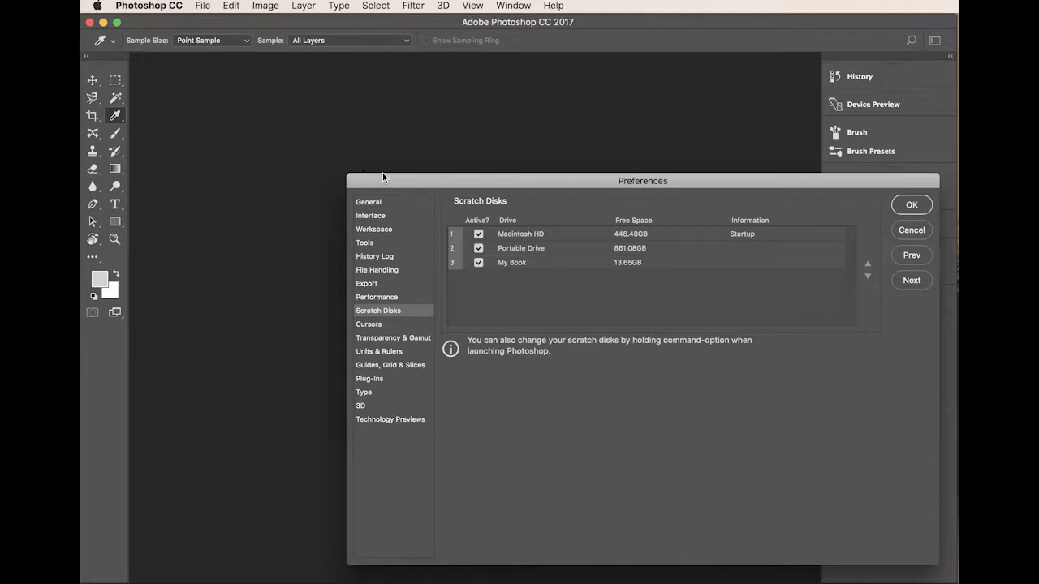
{"action": "left_click_drag", "start_coordinate": [643, 180], "coordinate": [485, 94]}
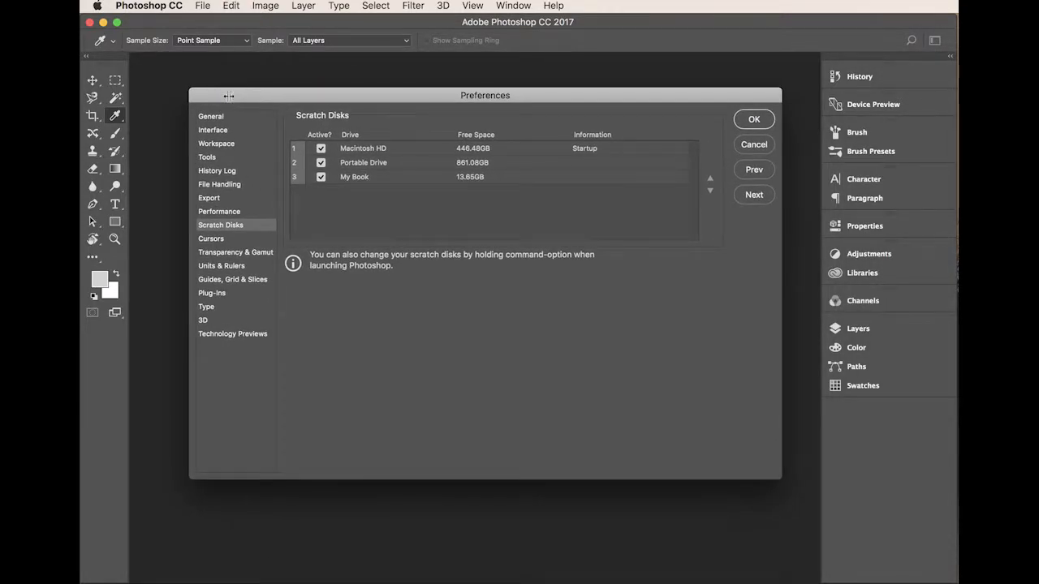
{"action": "mouse_move", "coordinate": [365, 154]}
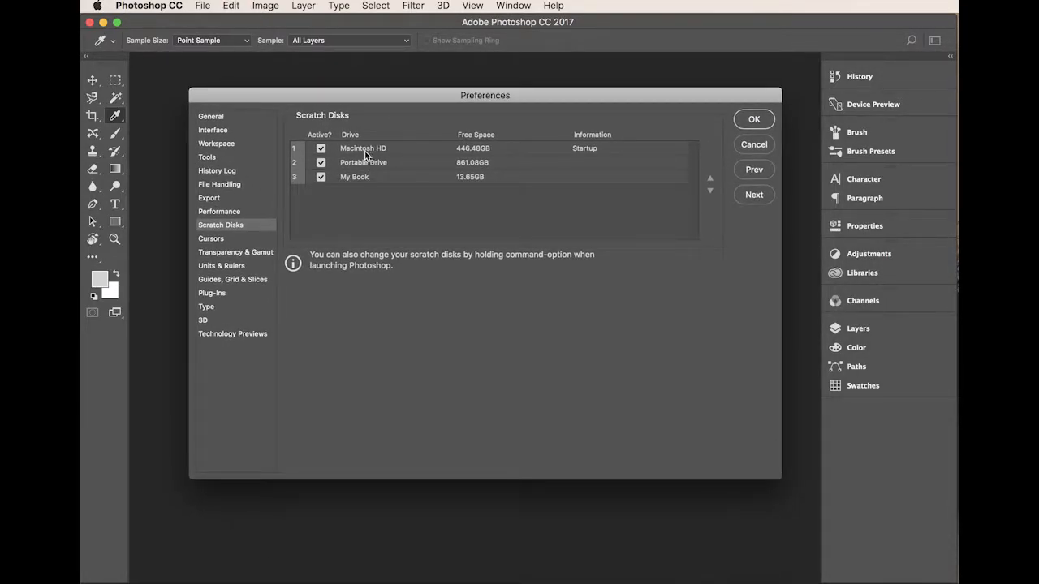
{"action": "mouse_move", "coordinate": [390, 159]}
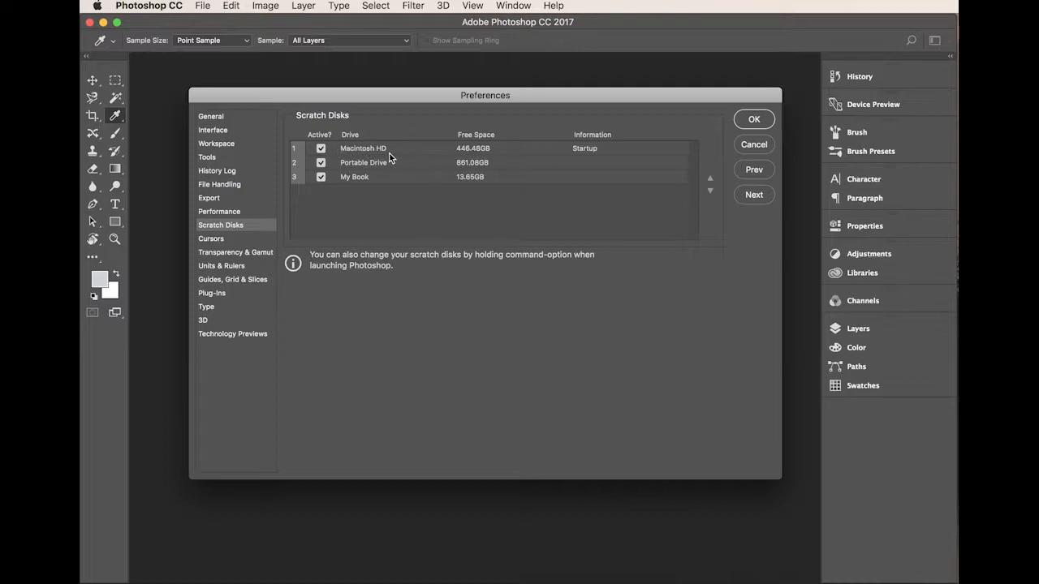
{"action": "mouse_move", "coordinate": [365, 154]}
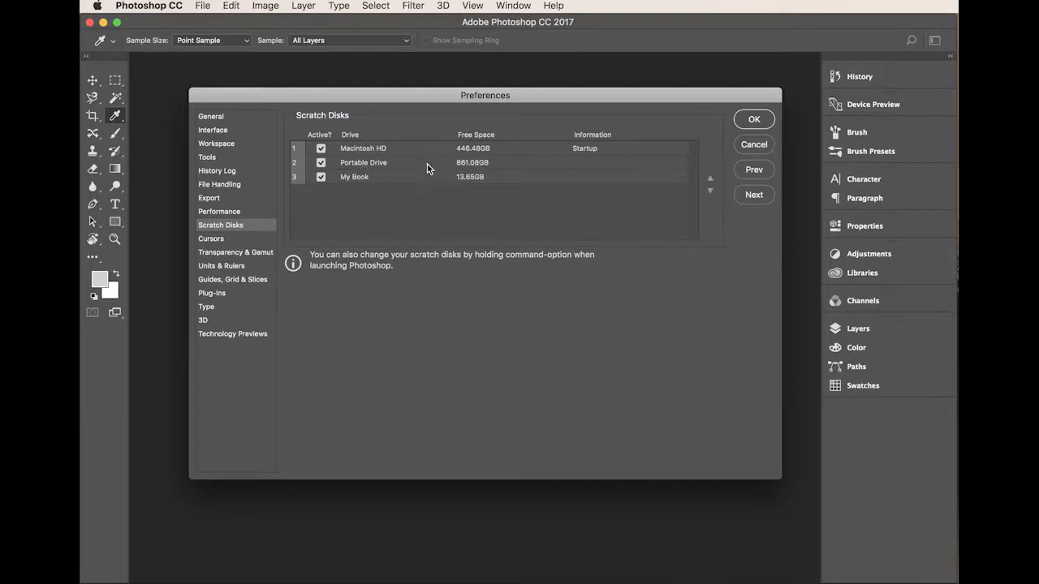
{"action": "mouse_move", "coordinate": [351, 185]}
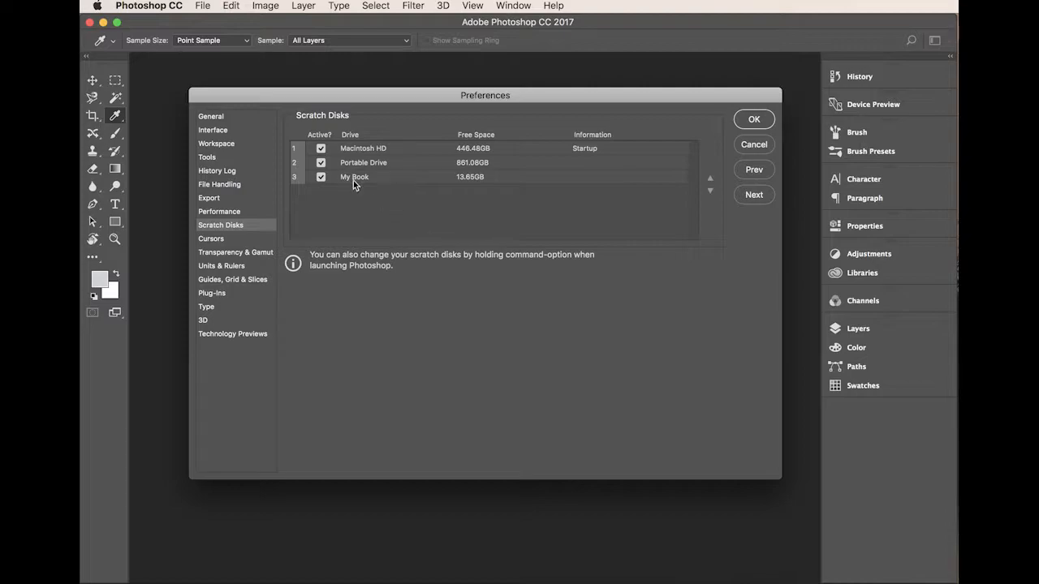
{"action": "mouse_move", "coordinate": [458, 182]}
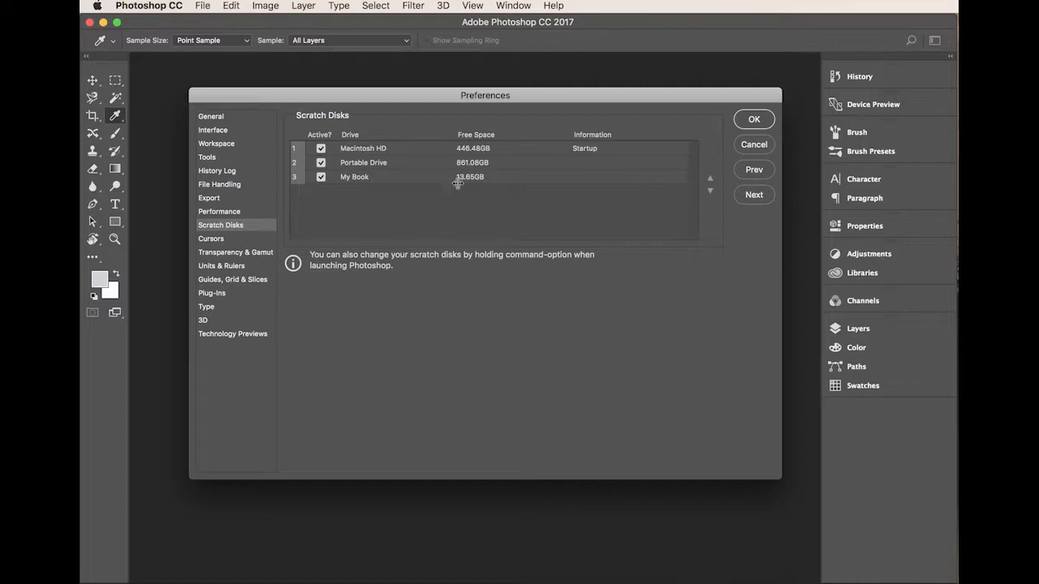
{"action": "mouse_move", "coordinate": [416, 175]}
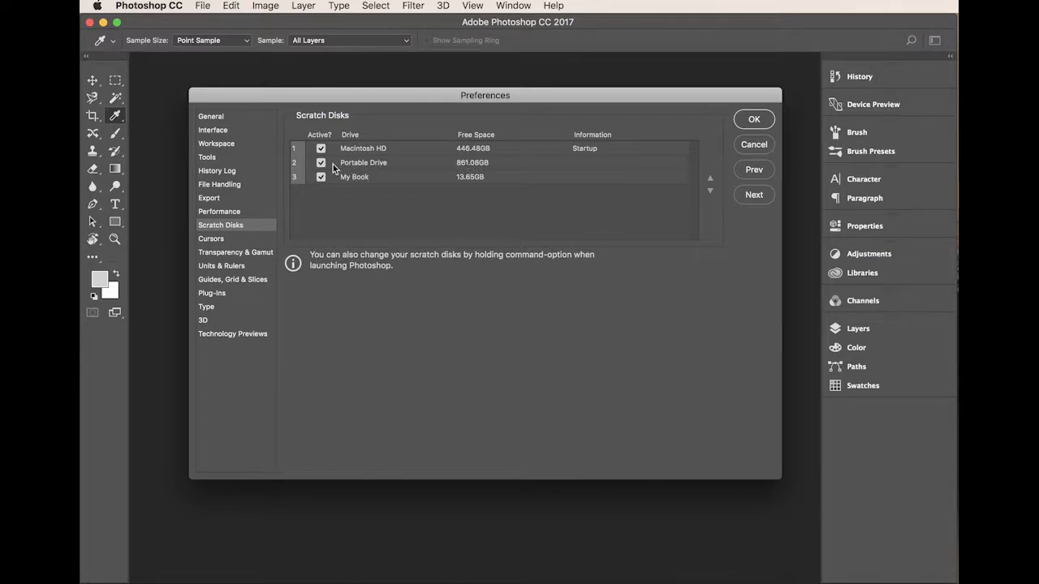
{"action": "mouse_move", "coordinate": [354, 179]}
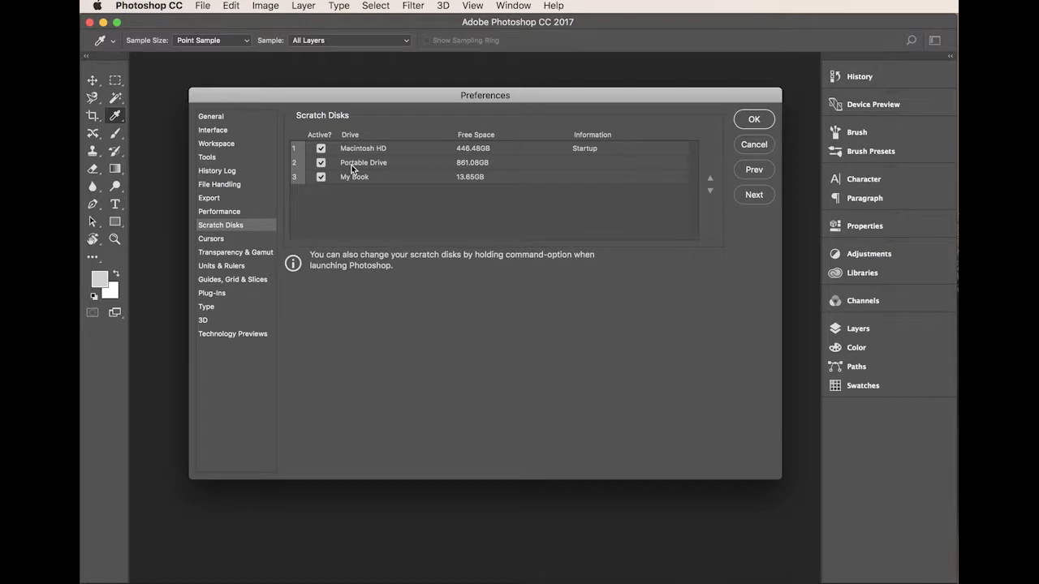
{"action": "mouse_move", "coordinate": [713, 193]}
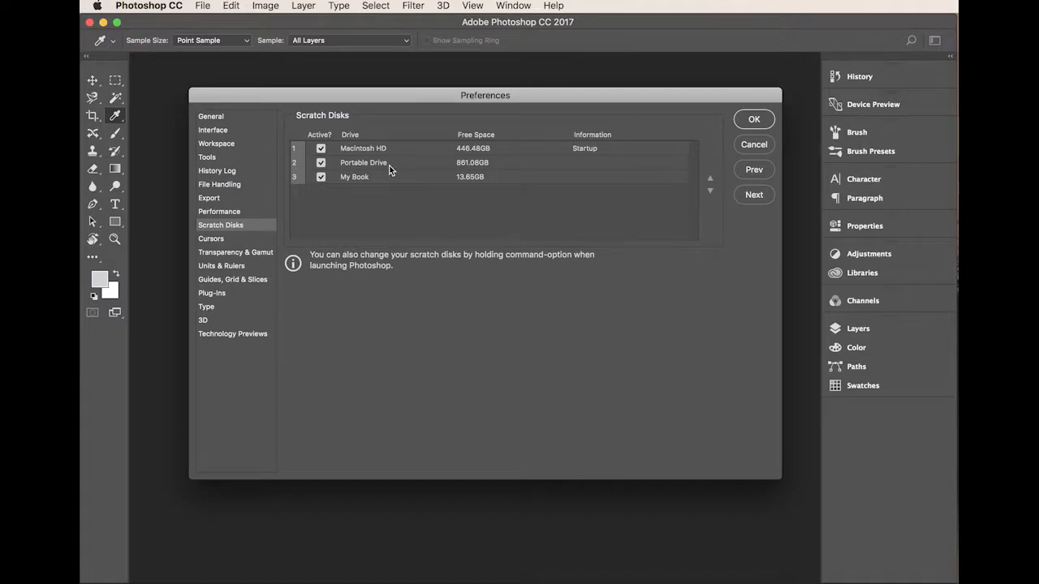
{"action": "mouse_move", "coordinate": [388, 167]}
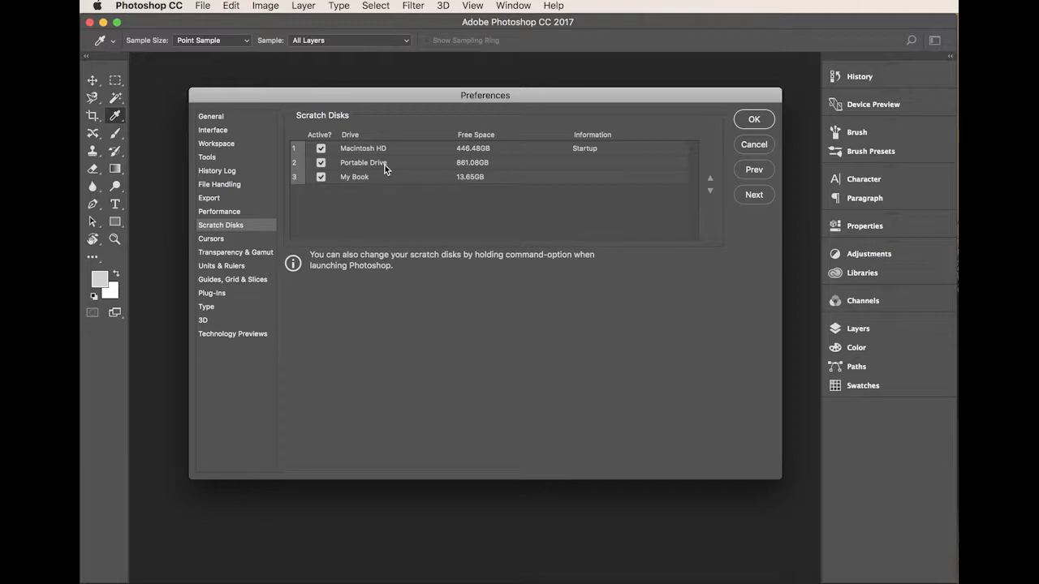
{"action": "mouse_move", "coordinate": [383, 151]}
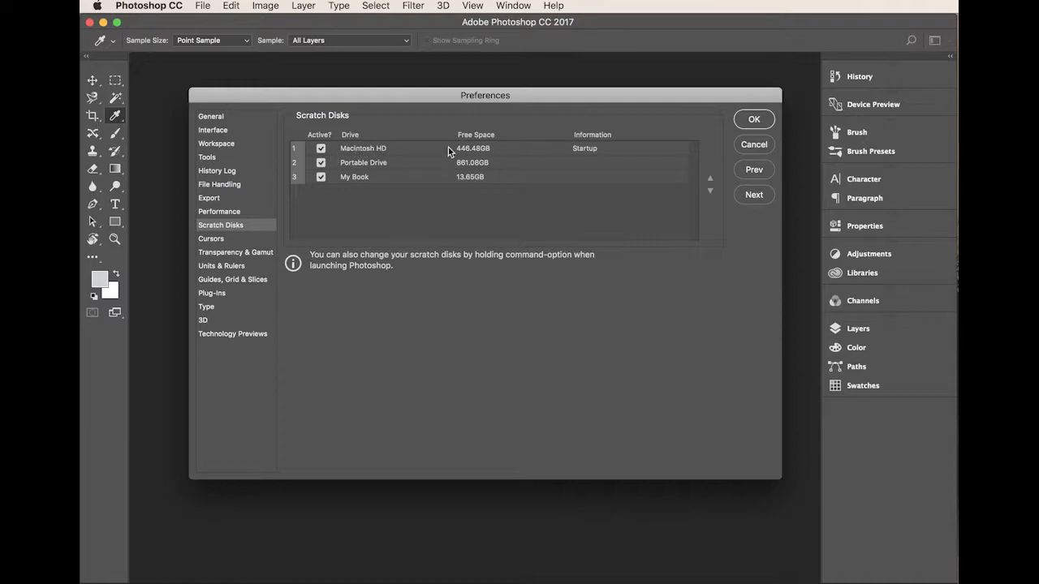
{"action": "mouse_move", "coordinate": [384, 169]}
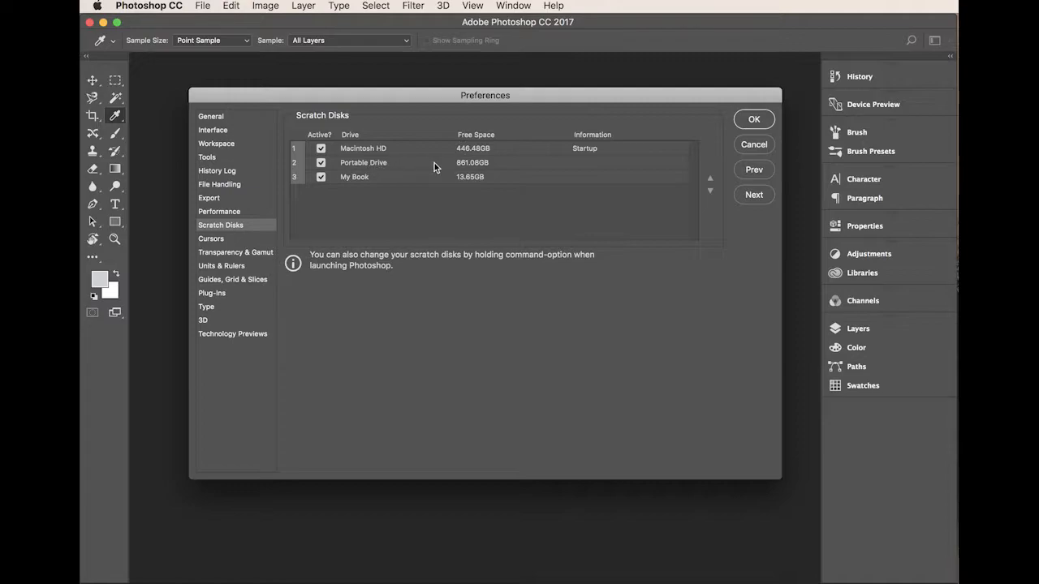
{"action": "mouse_move", "coordinate": [354, 161]}
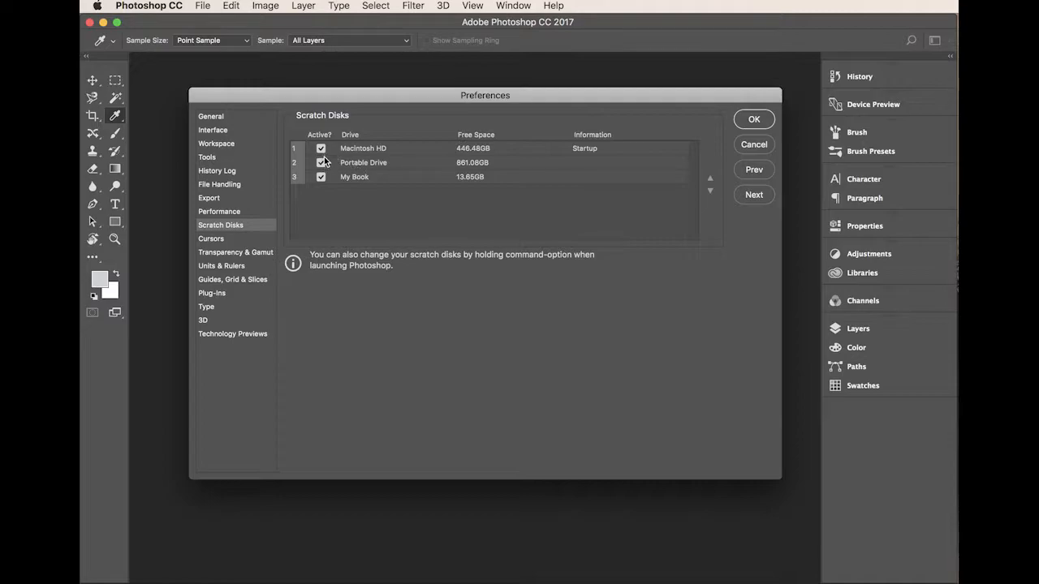
{"action": "left_click", "coordinate": [321, 162]}
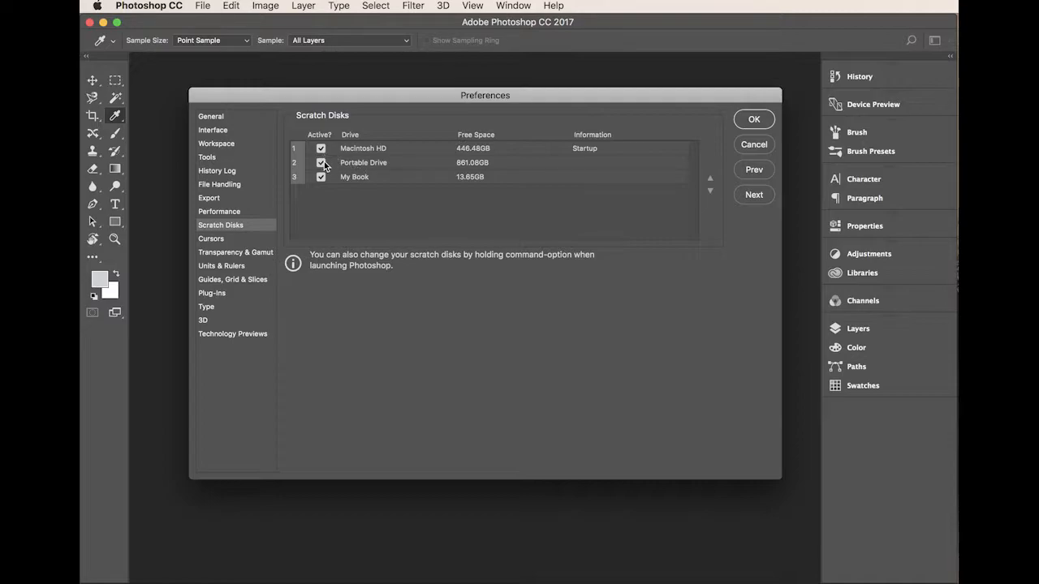